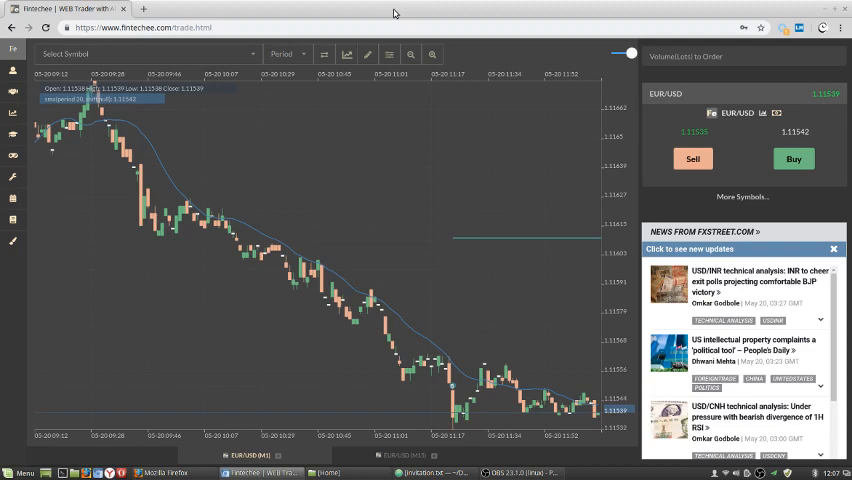
mouse_move(457, 349)
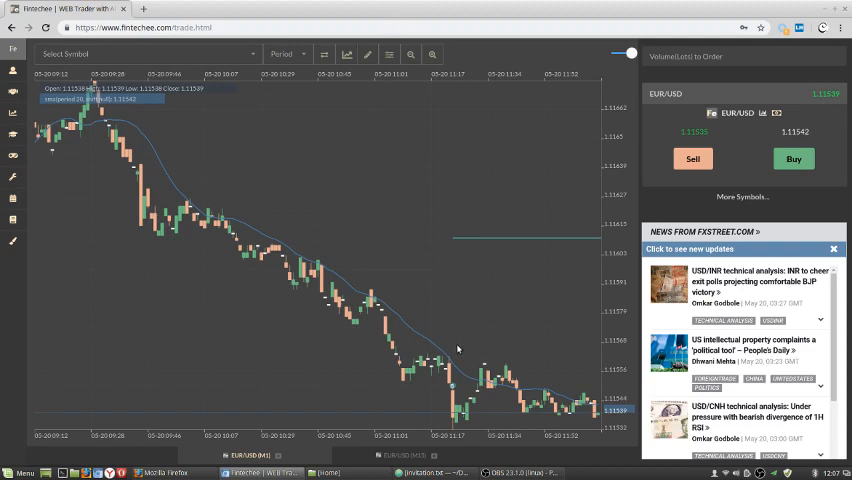